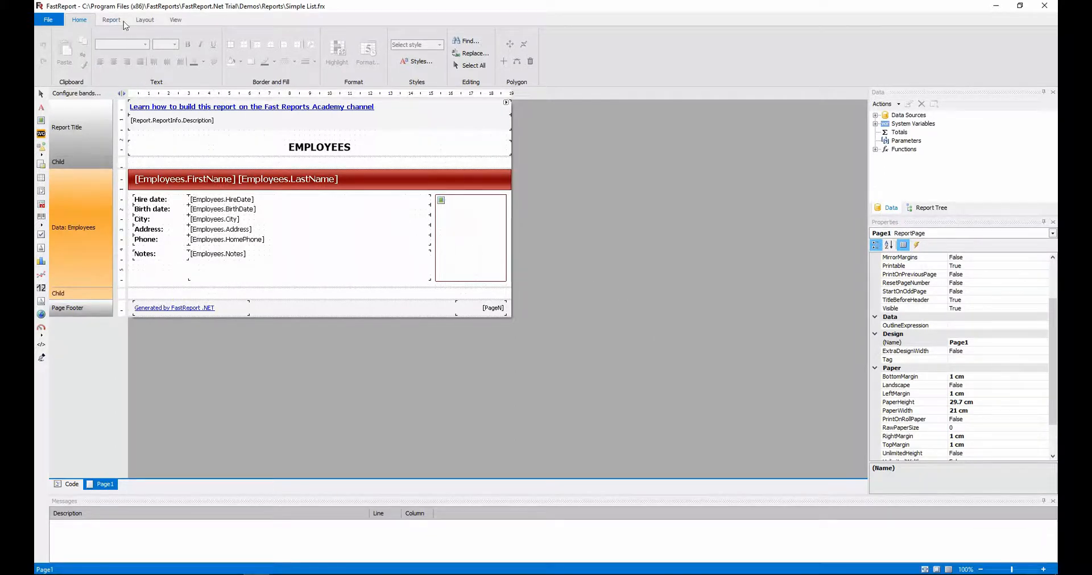
Insert a blank report page, name it PageCover, and move it ahead of Page1
left_click(227, 35)
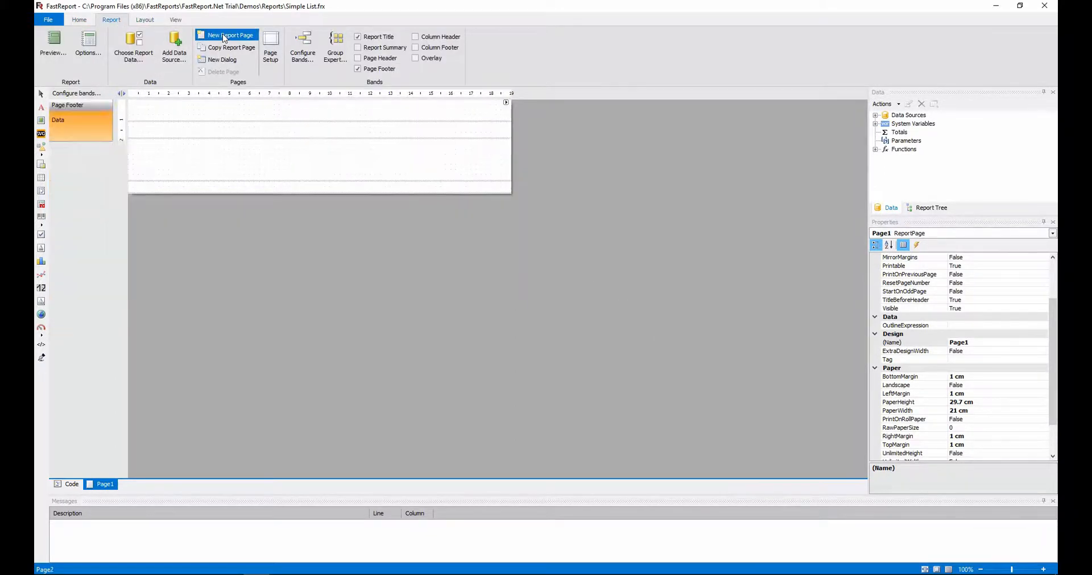
left_click(232, 35)
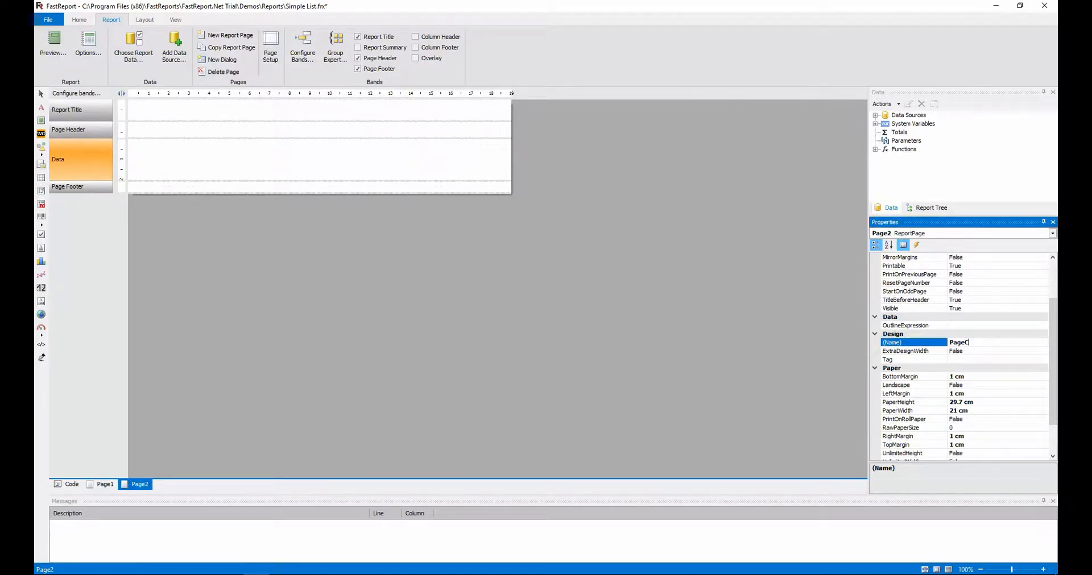
type("PageCover")
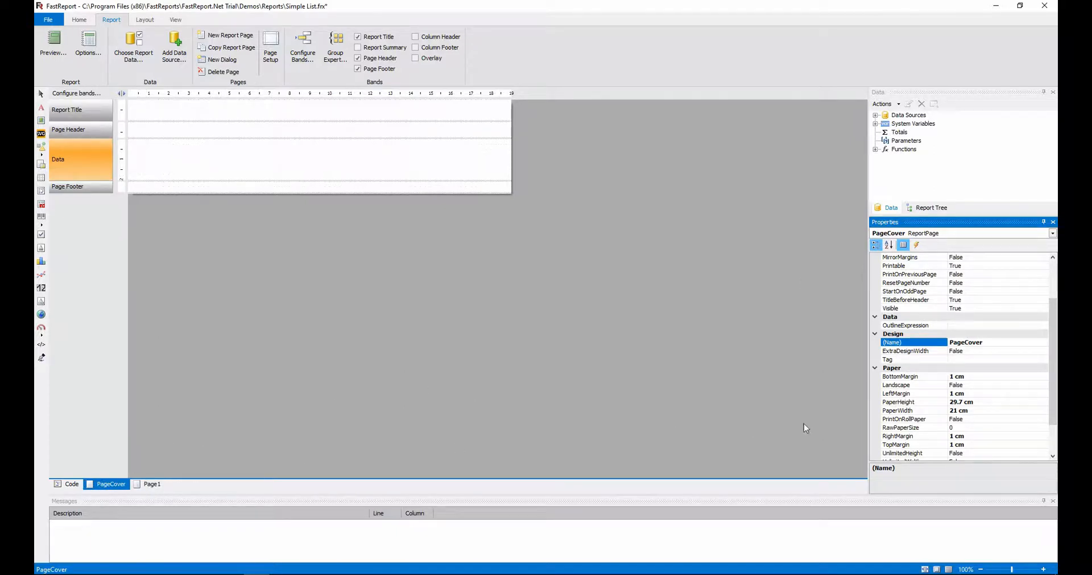
left_click(358, 36)
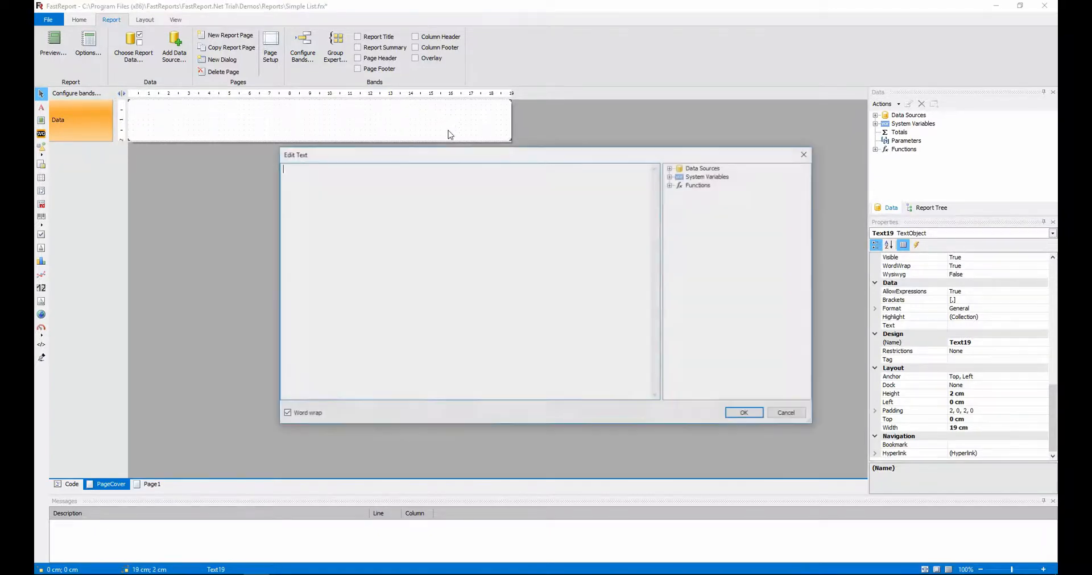
Enter EMPLOYEE LIST into the cover page's text object
type("EMPLOYEE")
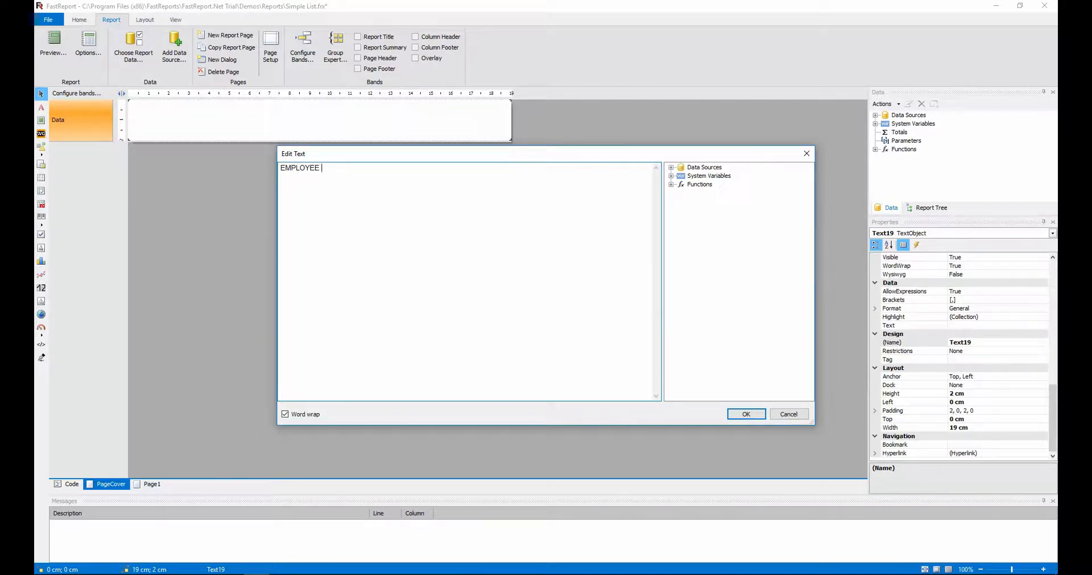
type("LIST")
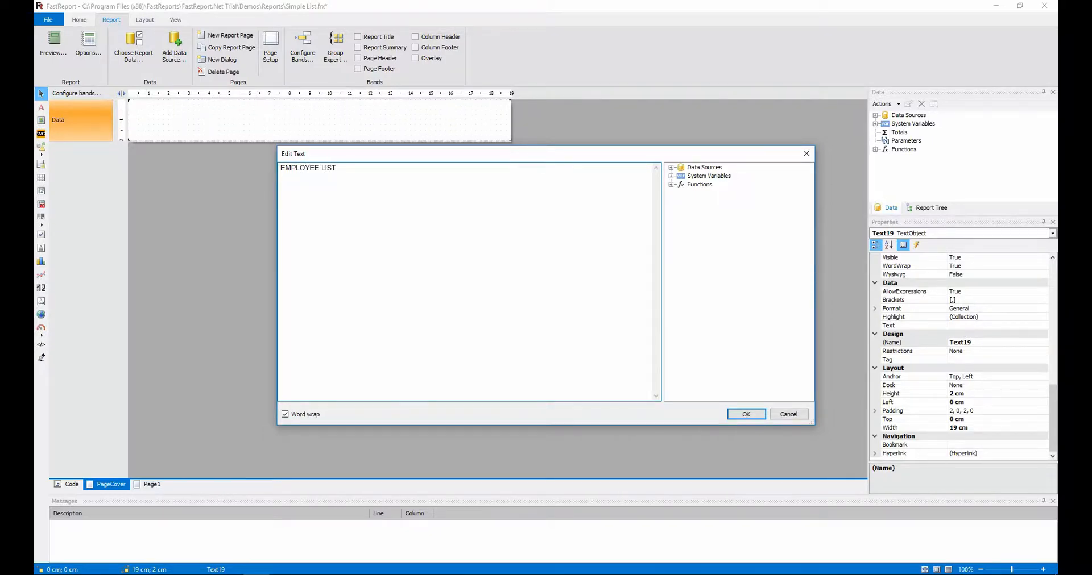
left_click(746, 413)
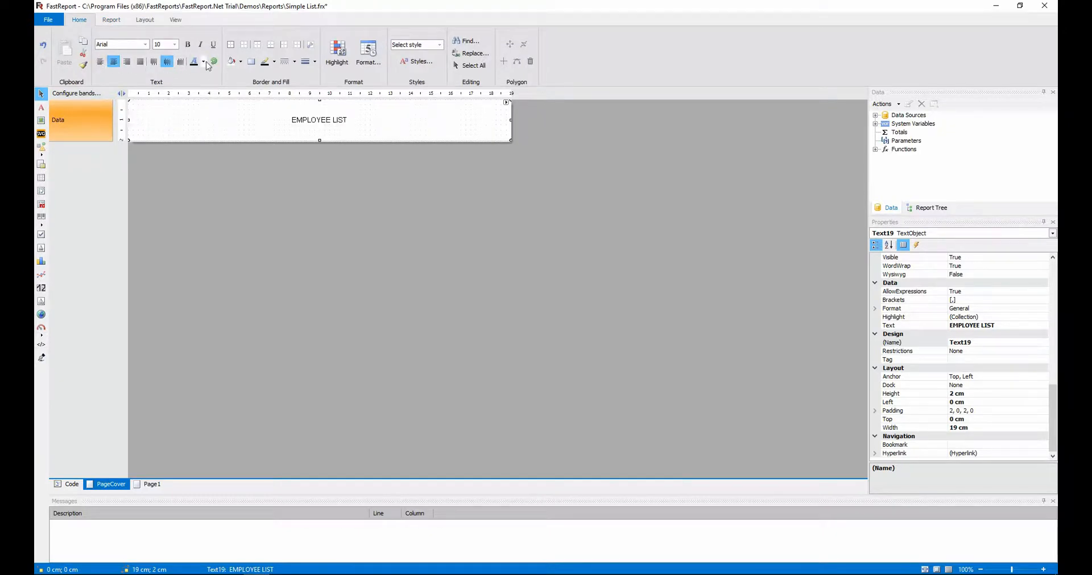
Set the EMPLOYEE LIST title to size 48 in a different font
left_click(174, 43)
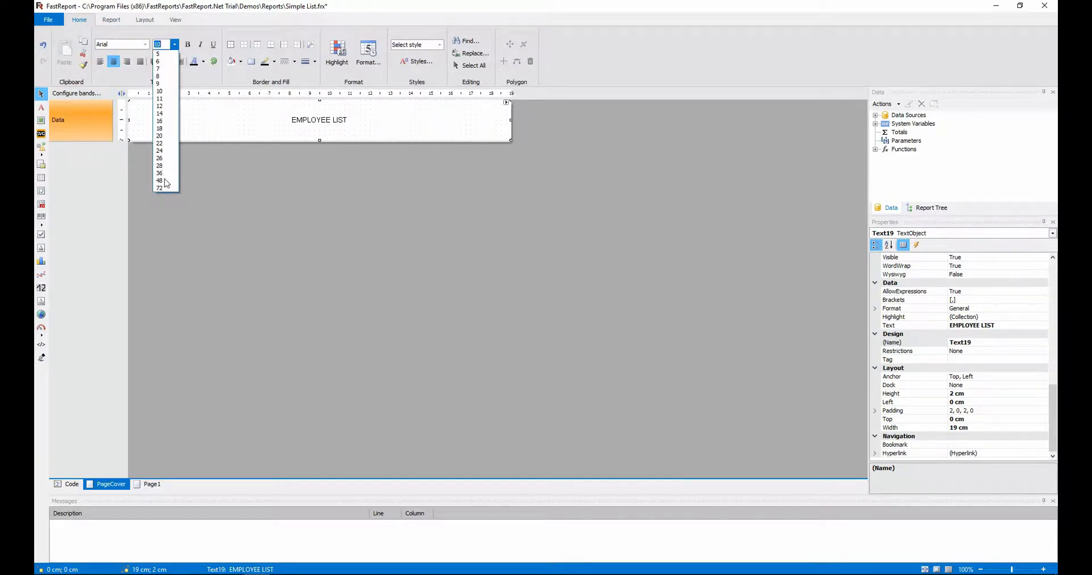
left_click(160, 181)
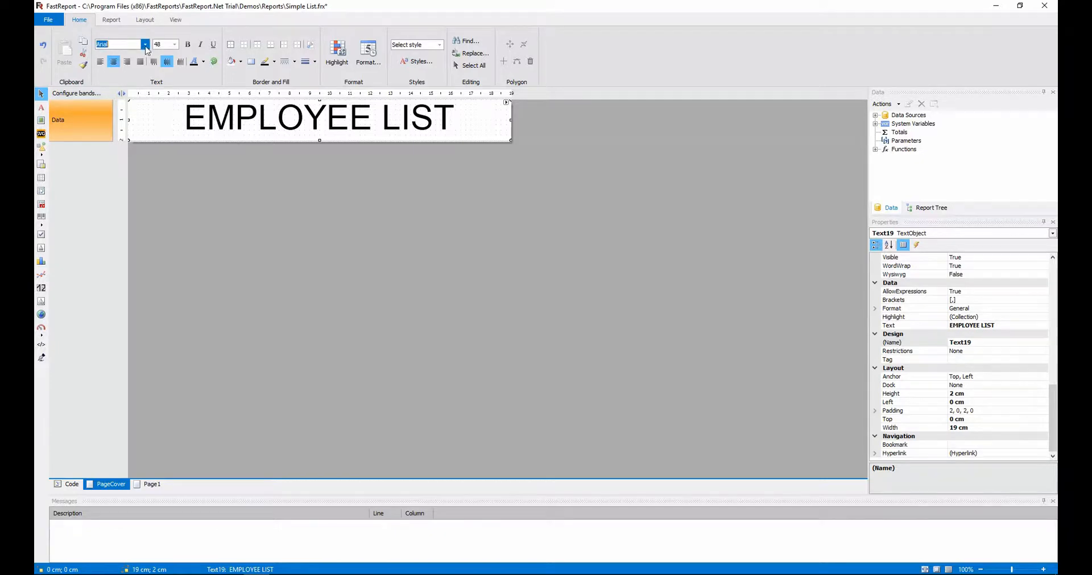
left_click(144, 44)
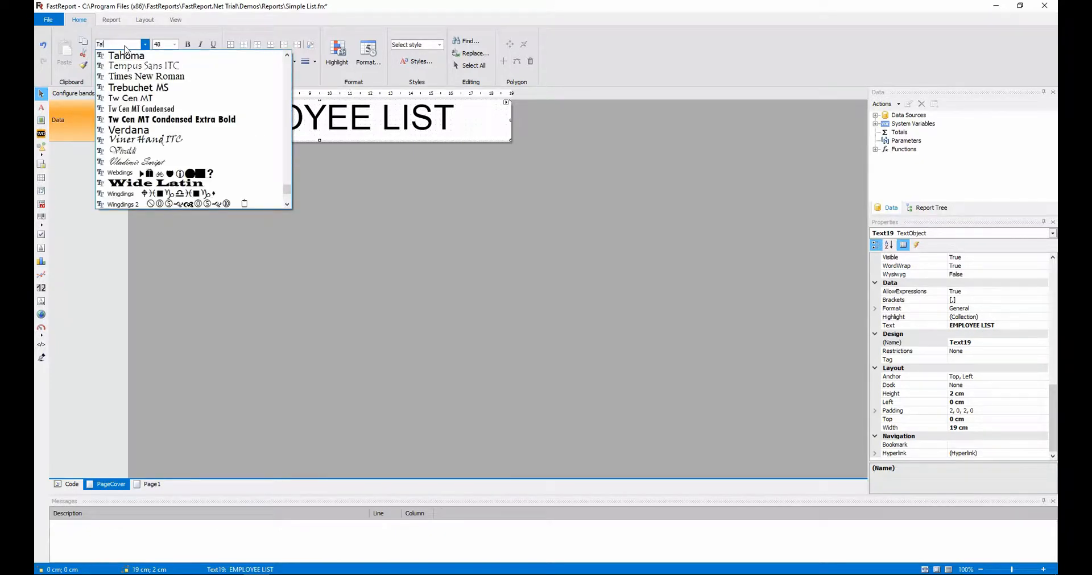
left_click(298, 174)
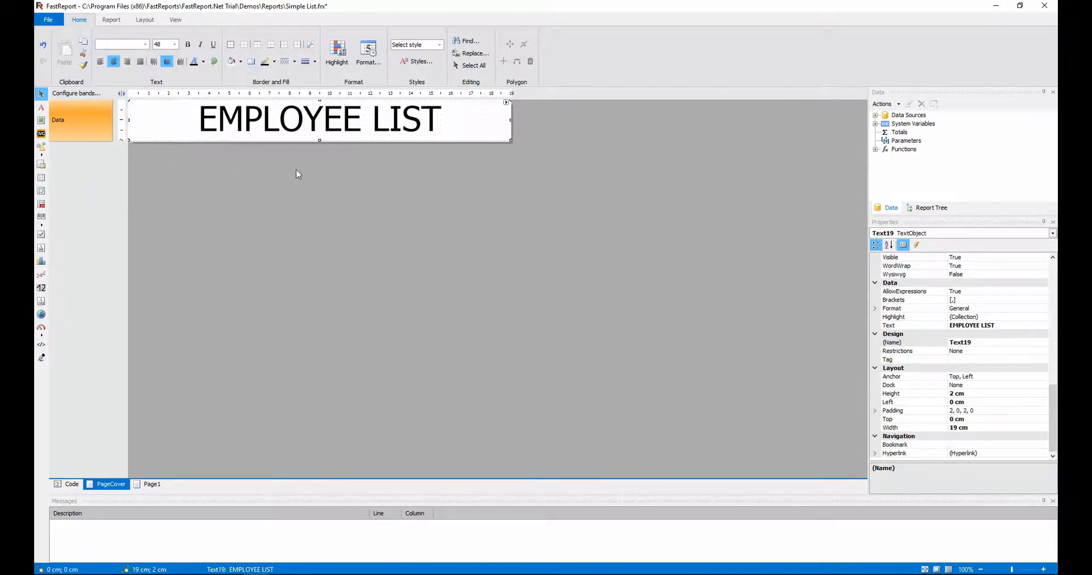
left_click(112, 20)
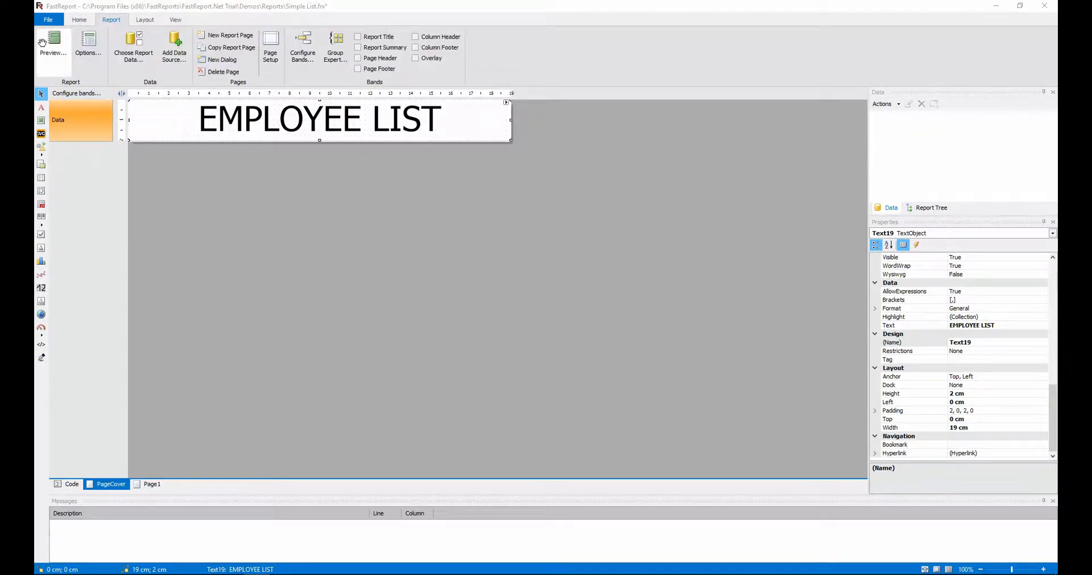
Drag the EMPLOYEE LIST title down to mid-page and confirm its position in preview
left_click(40, 45)
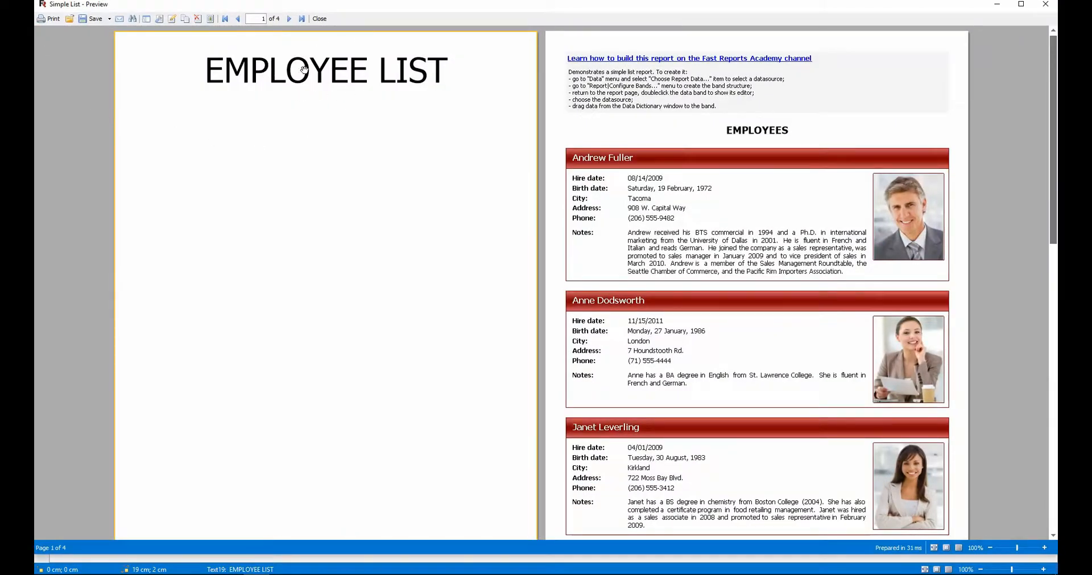
left_click(320, 19)
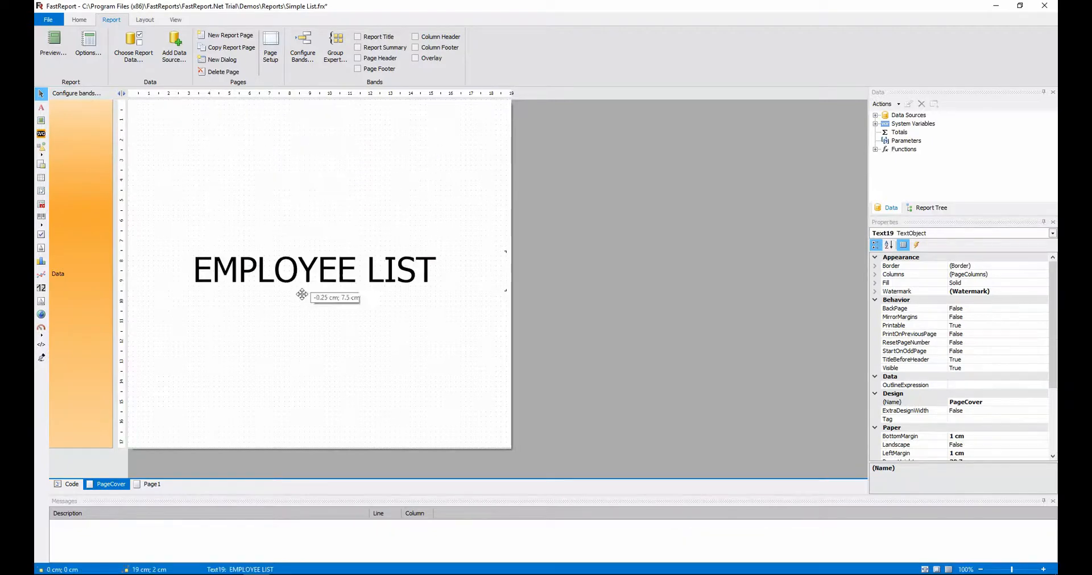
left_click_drag(313, 269, 319, 420)
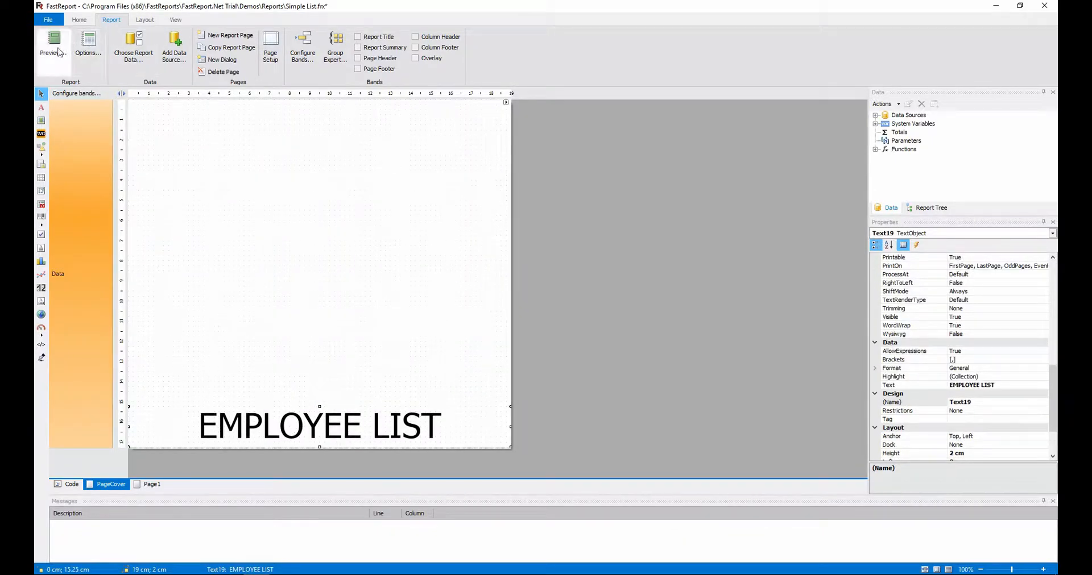
left_click(50, 41)
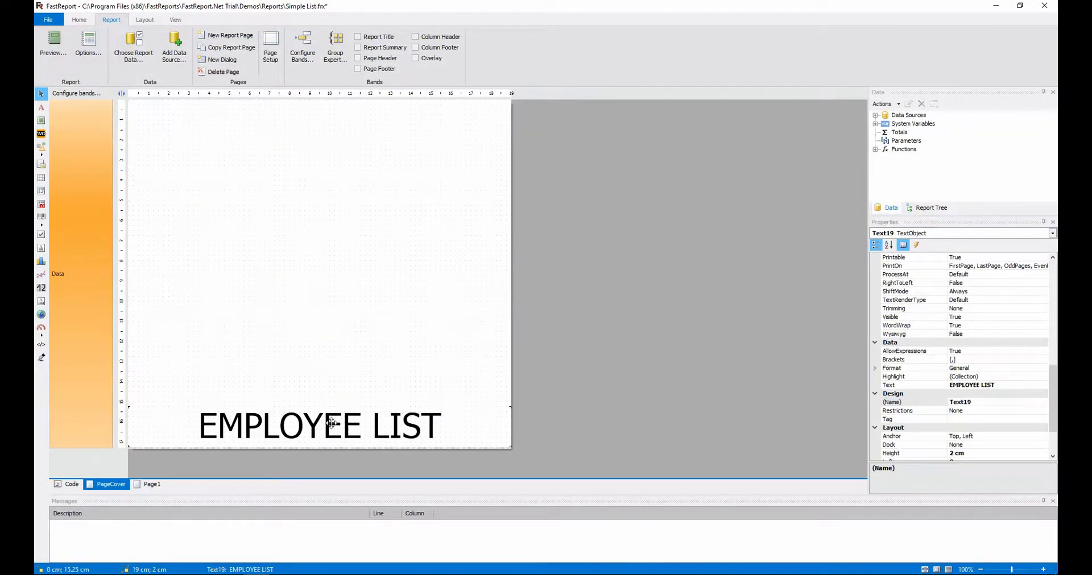
left_click(320, 423)
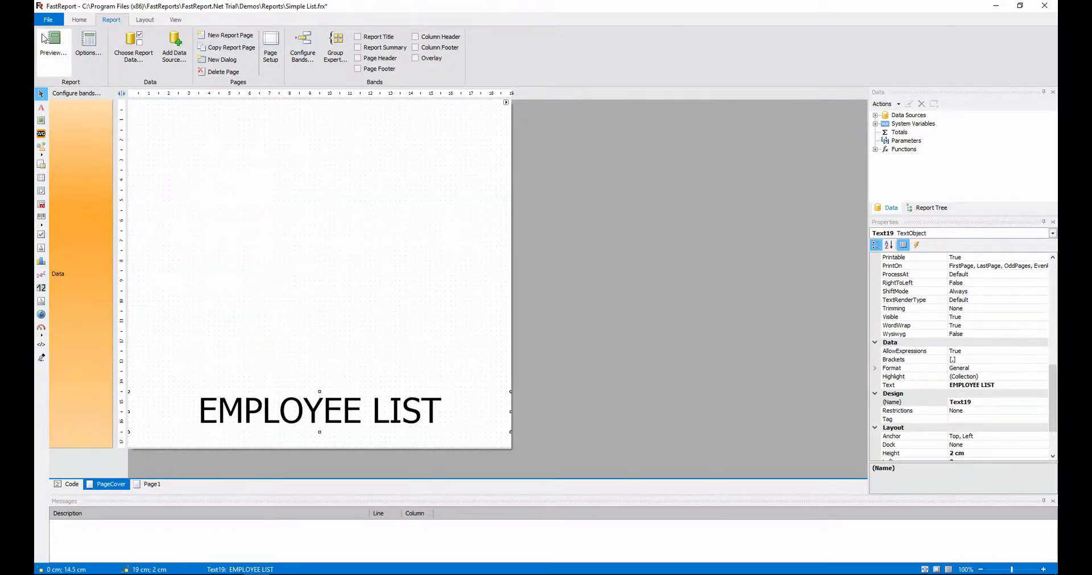
left_click(47, 43)
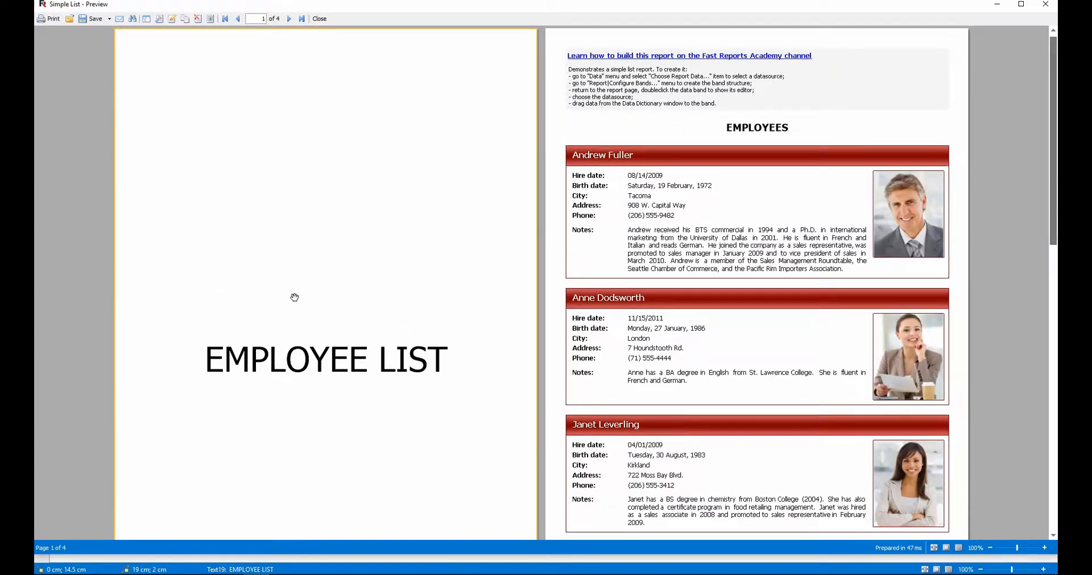
mouse_move(1032, 8)
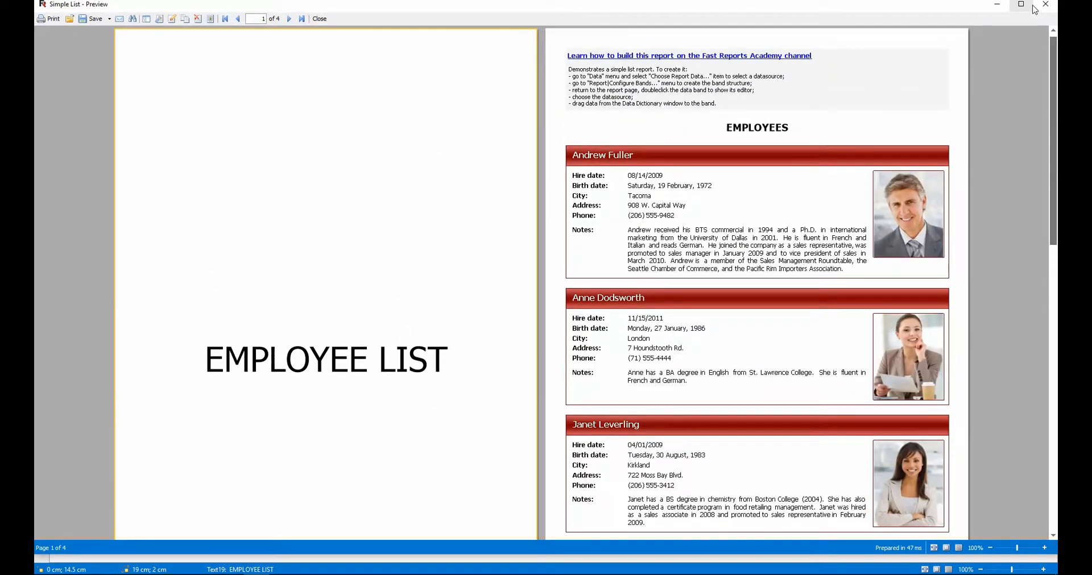
left_click(319, 18)
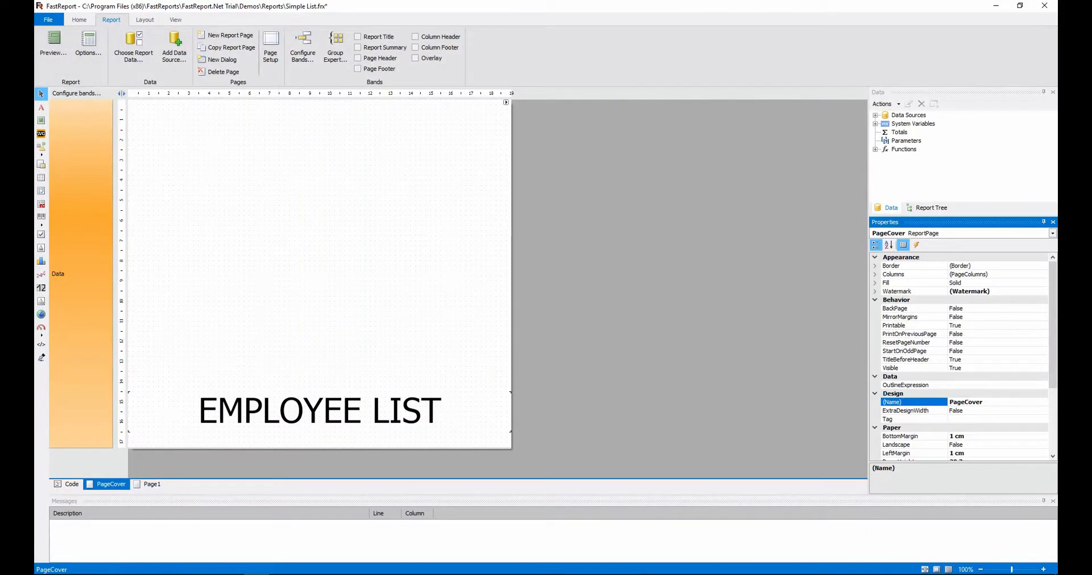
mouse_move(188, 420)
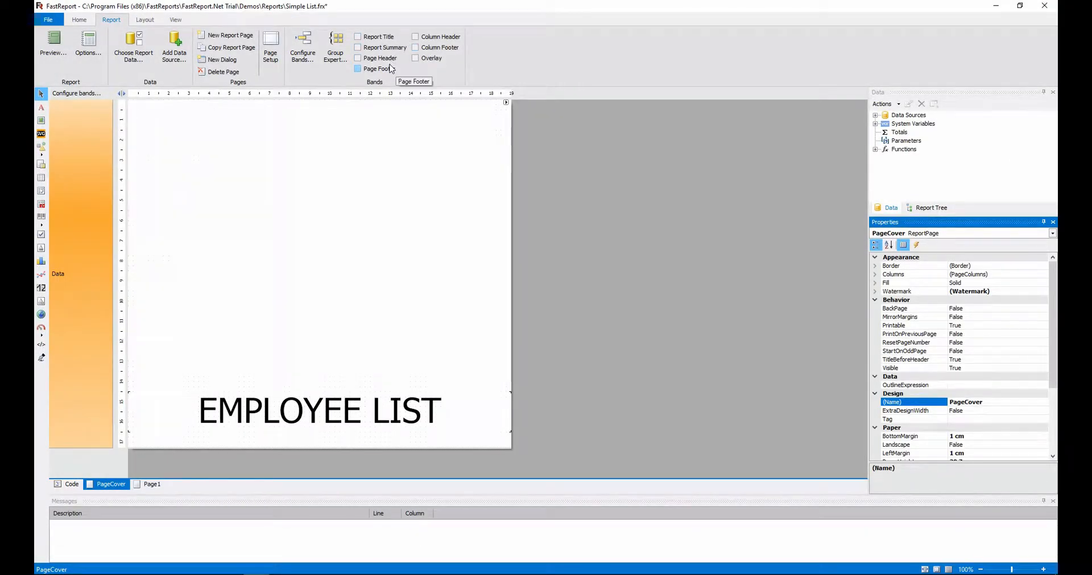
Place a [PageN] page number in the PageCover footer and preview it
left_click(151, 484)
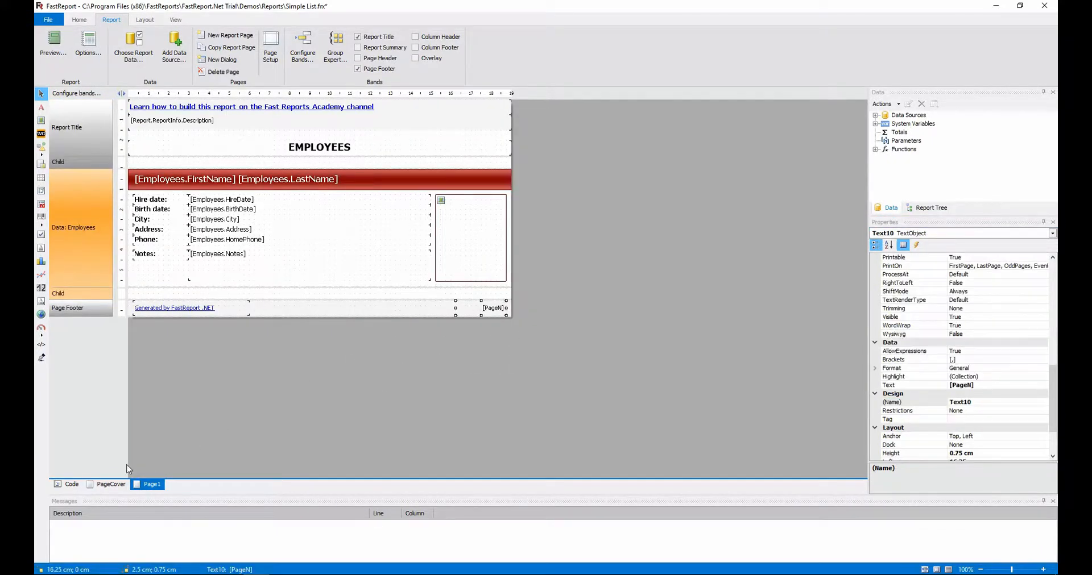
right_click(493, 308)
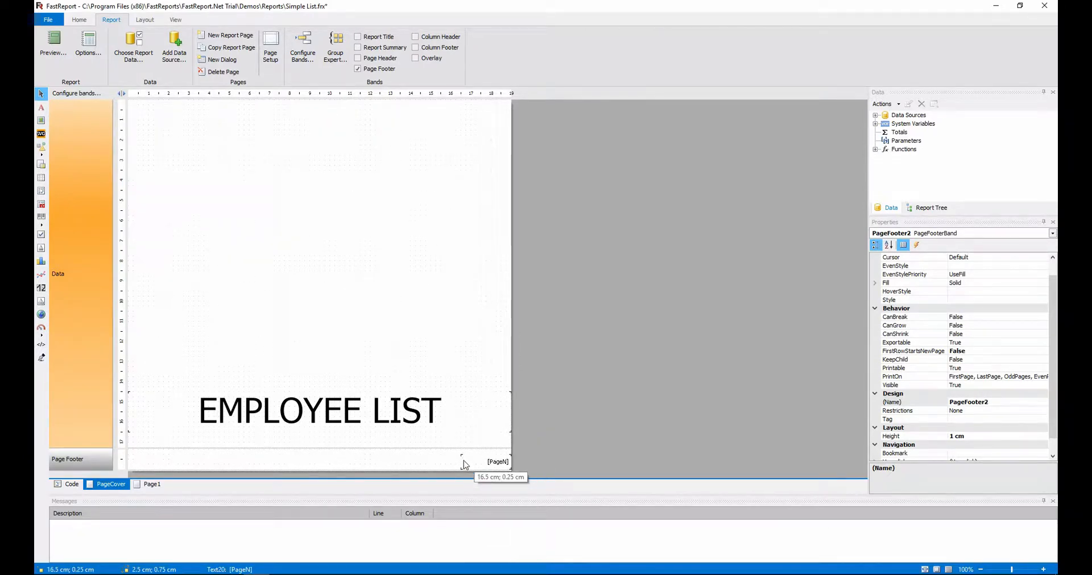
left_click(495, 459)
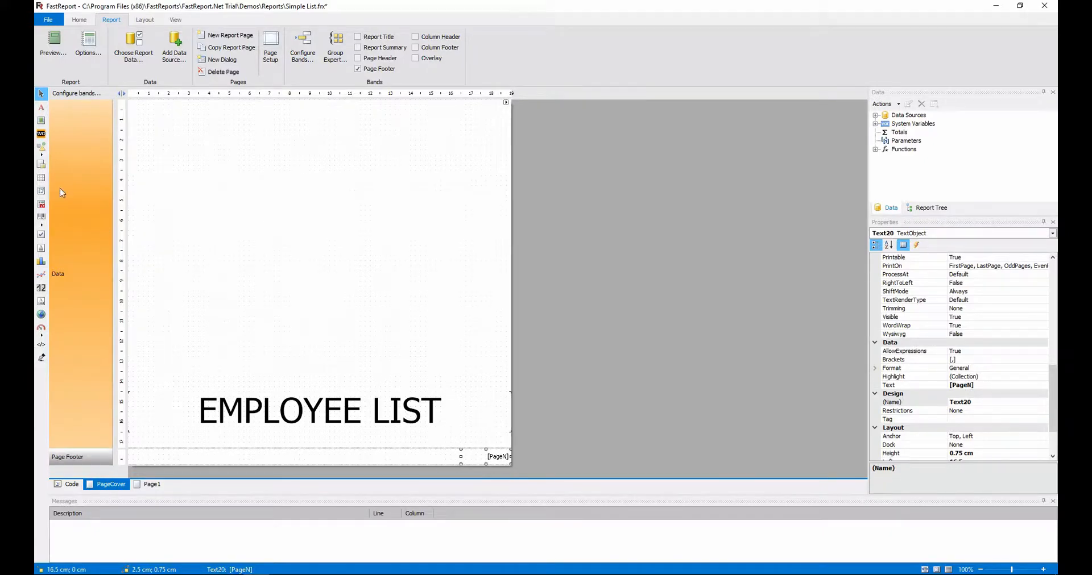
left_click(52, 53)
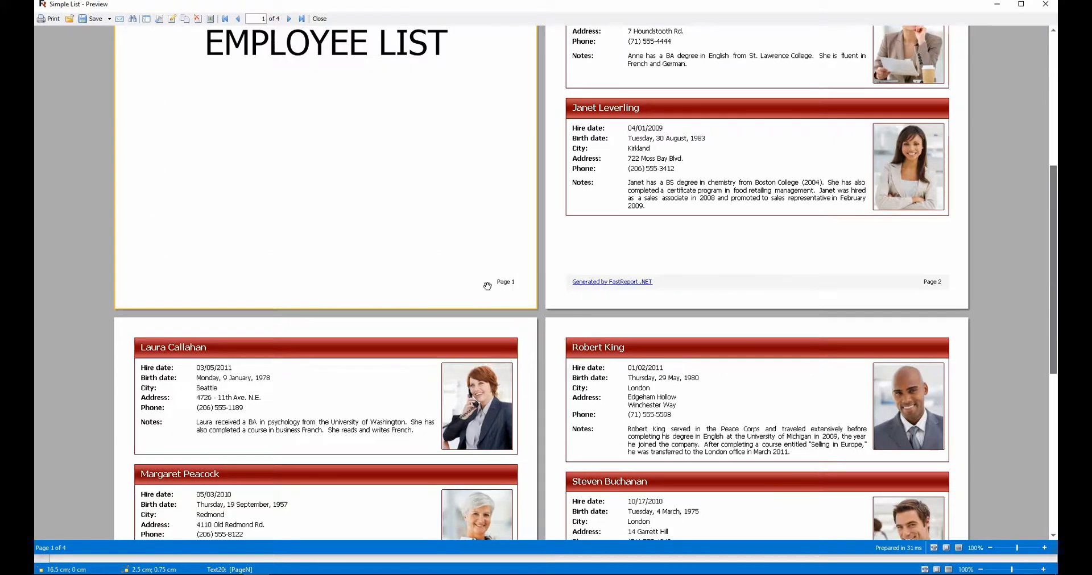
mouse_move(1041, 8)
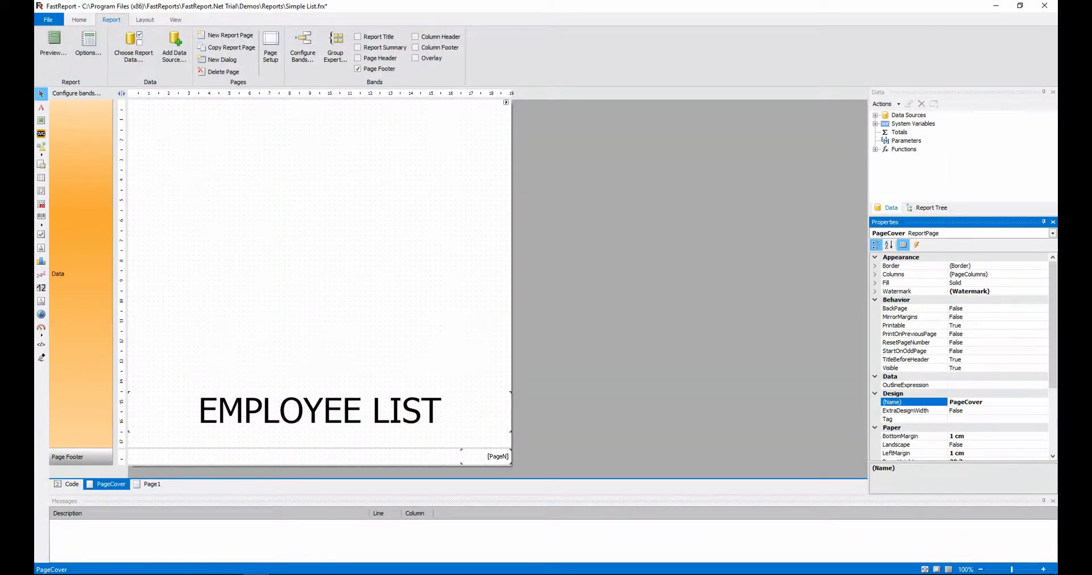
mouse_move(234, 295)
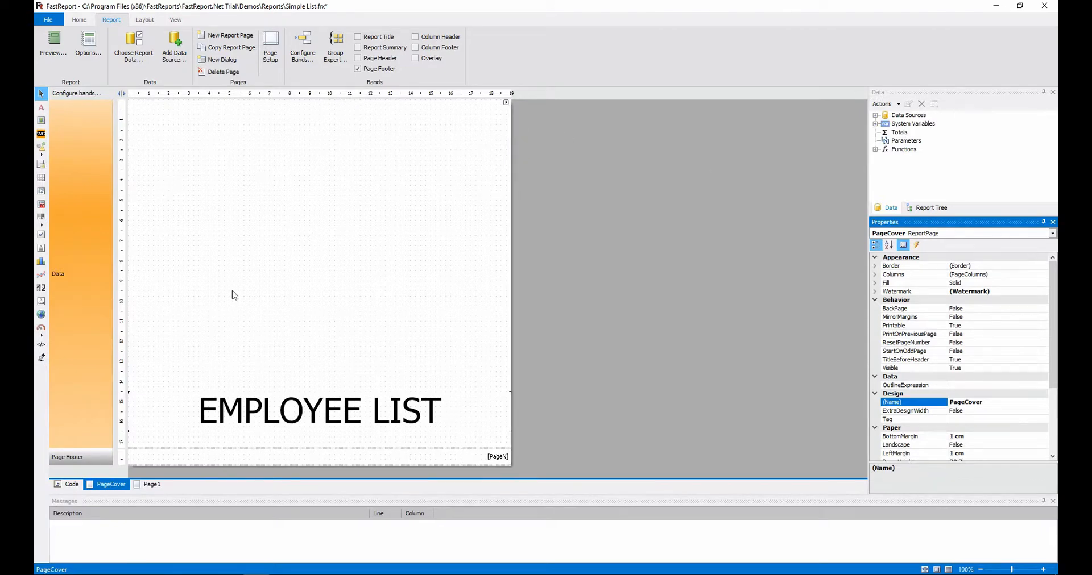
Enable a text watermark on Page1 reading DRAFT
left_click(152, 484)
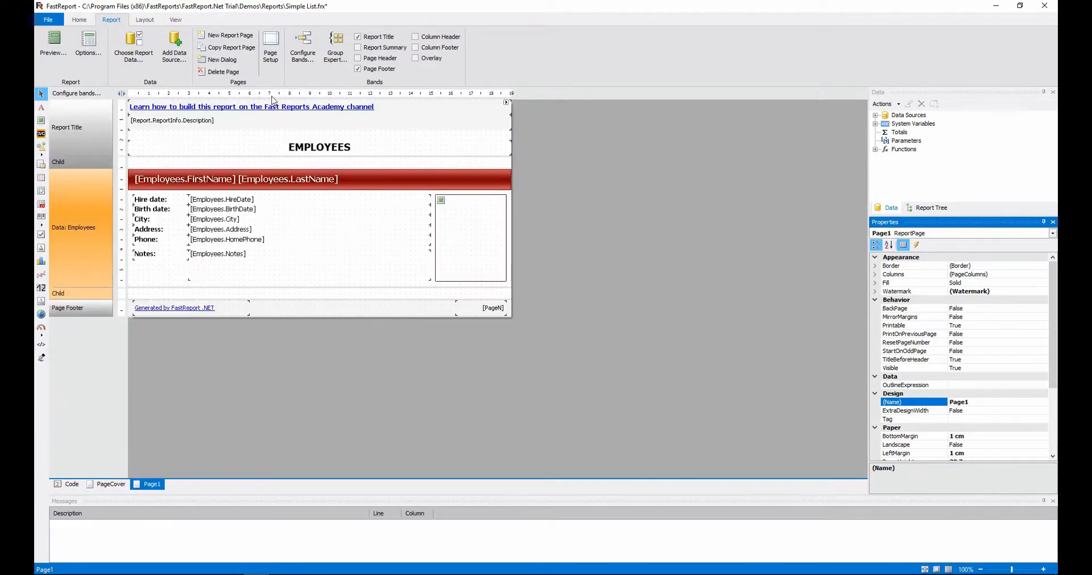
left_click(270, 45)
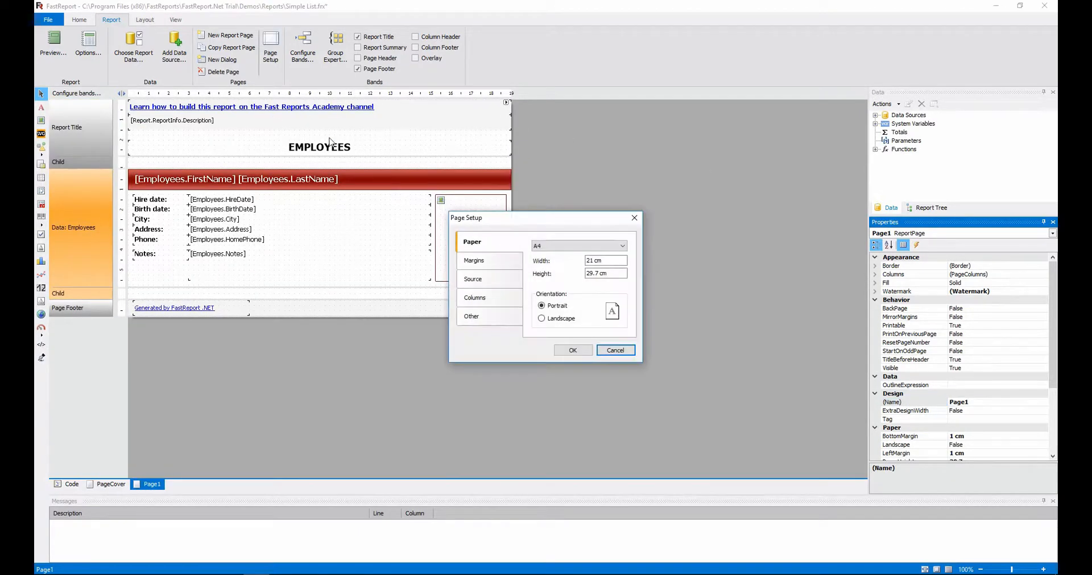
left_click(471, 316)
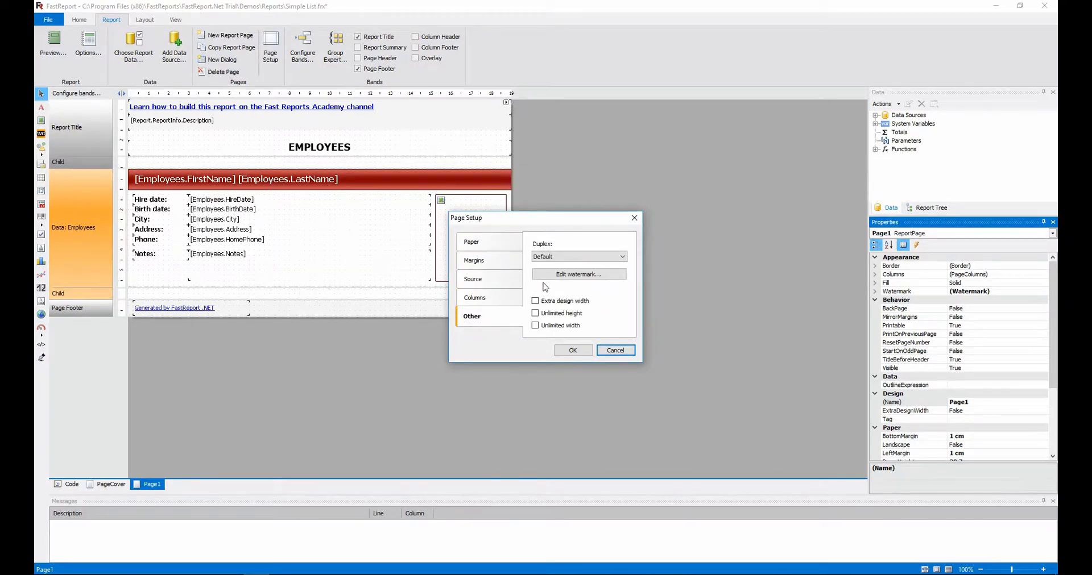
left_click(578, 274)
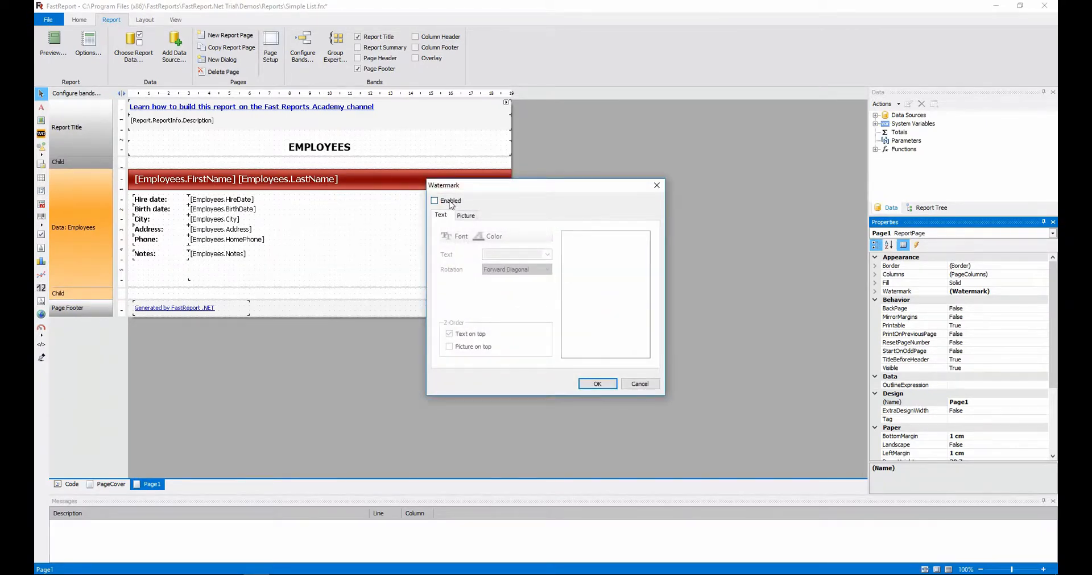
left_click(434, 201)
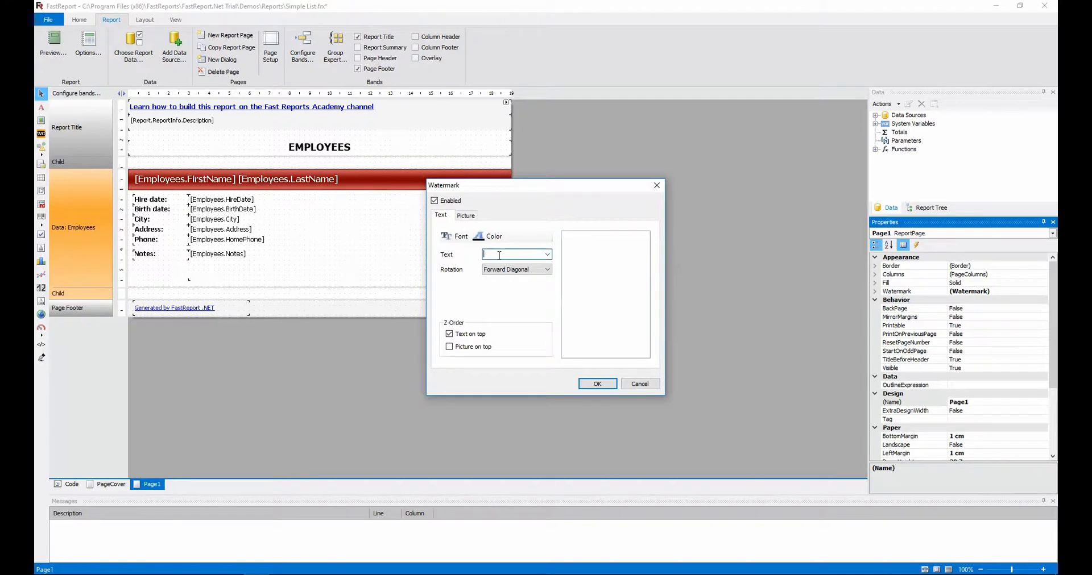
type("D")
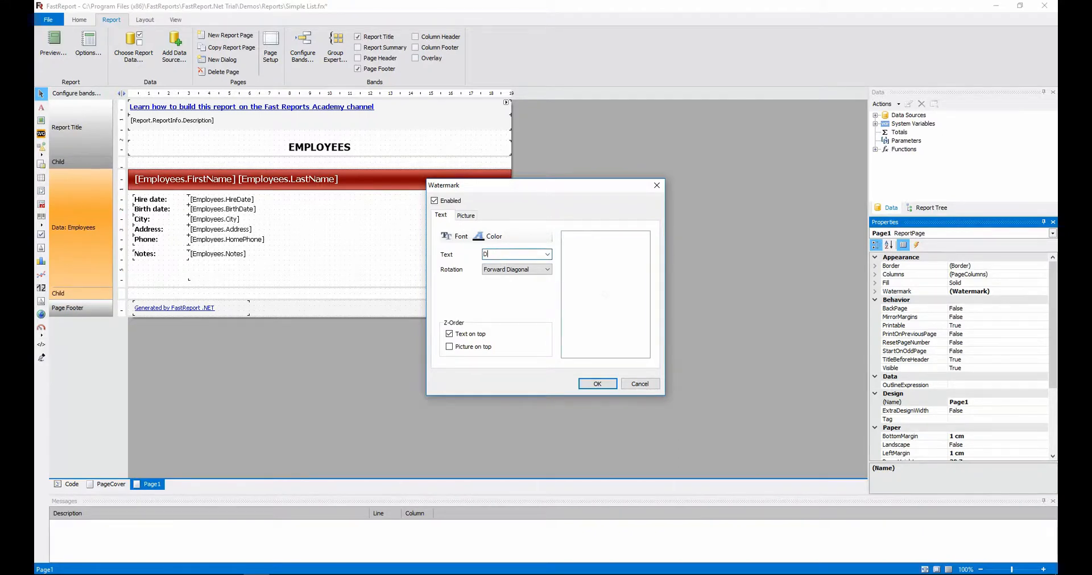
type("RAFT")
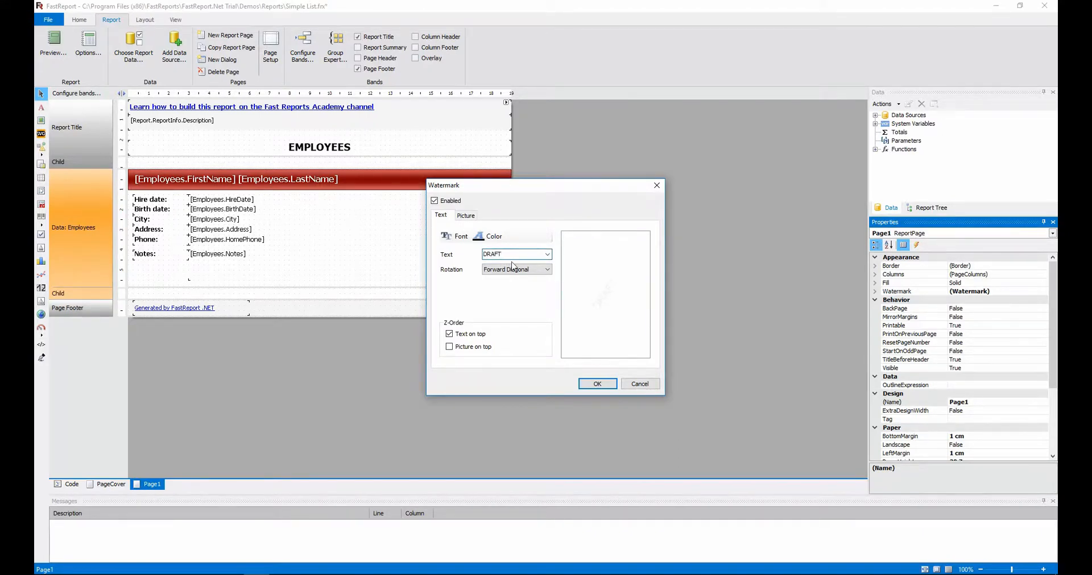
Set the DRAFT watermark rotation to Forward Diagonal, confirm, and preview
left_click(547, 270)
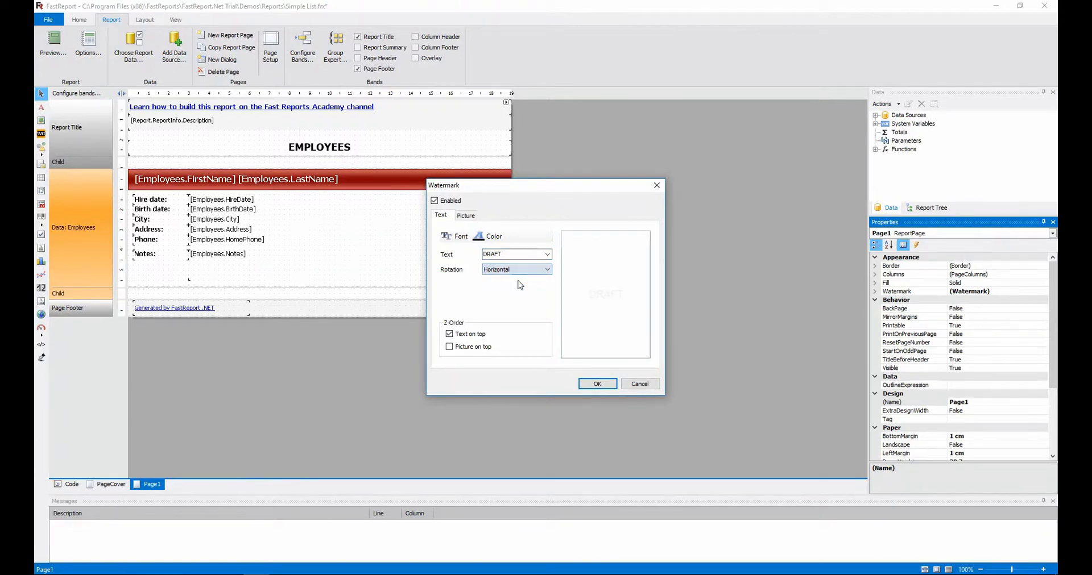
left_click(546, 269)
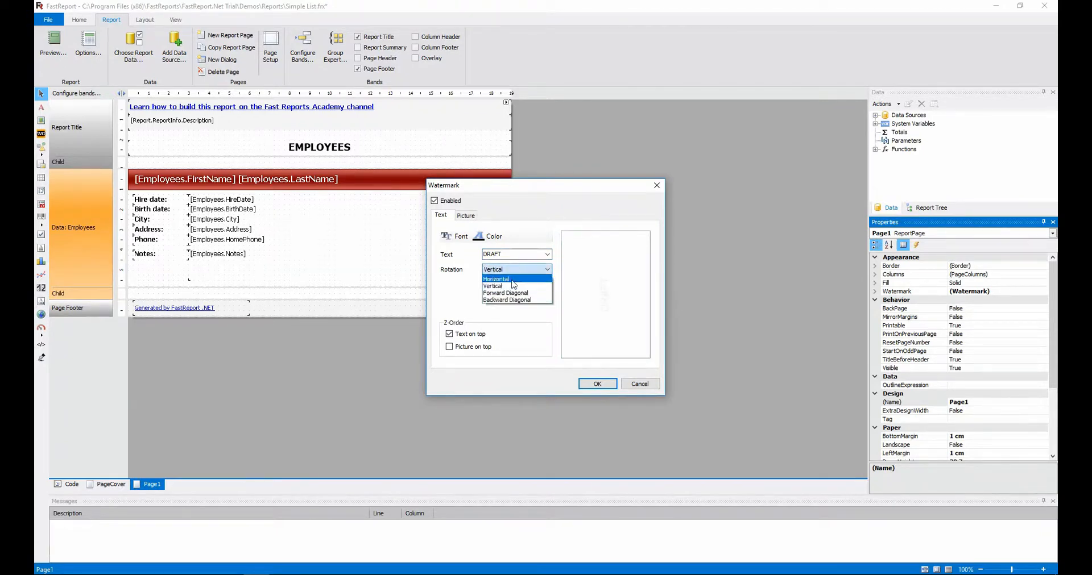
left_click(507, 299)
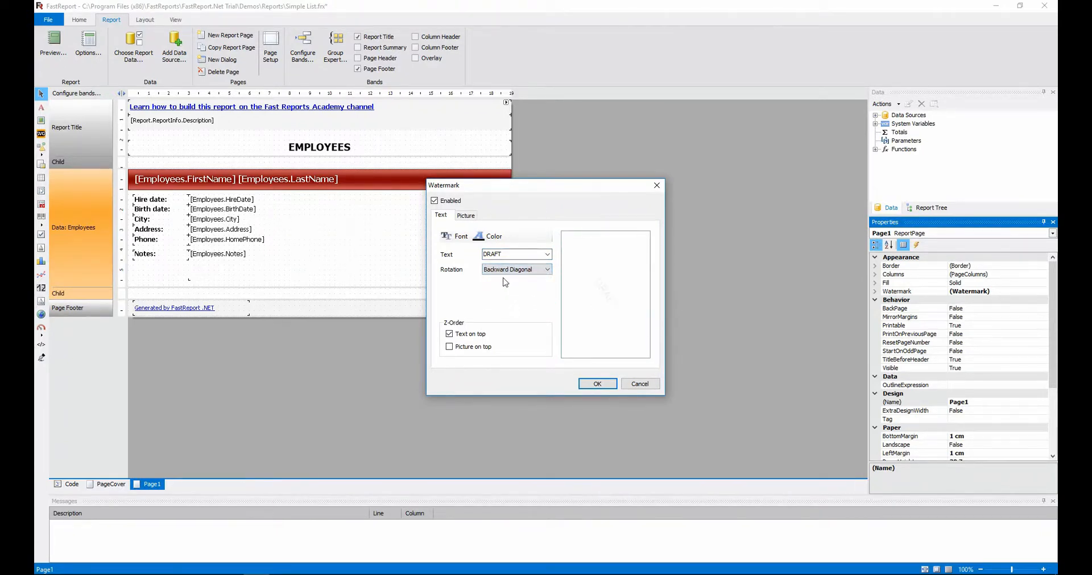
left_click(547, 270)
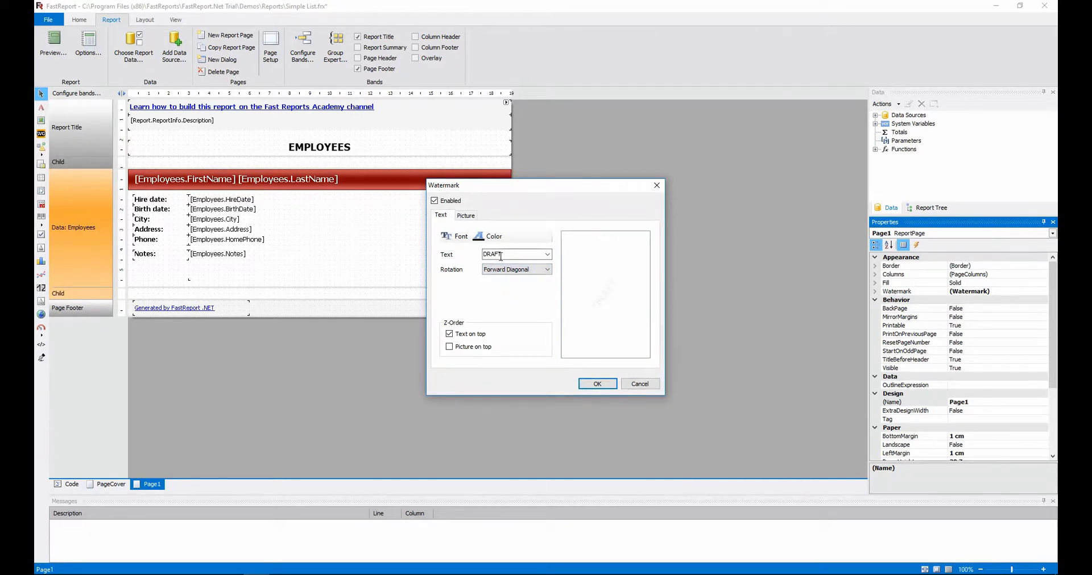
left_click(466, 215)
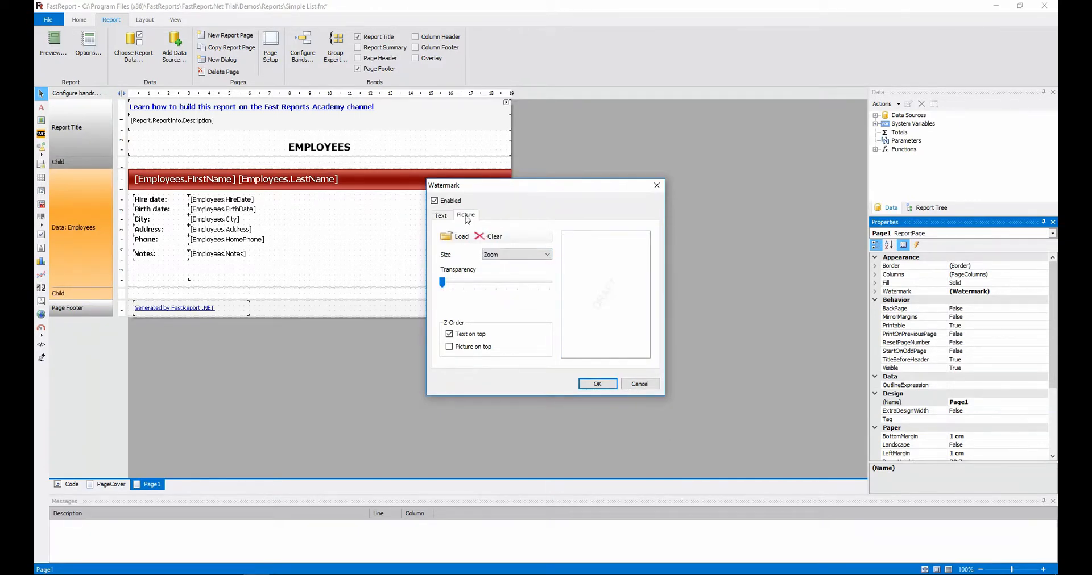
mouse_move(454, 230)
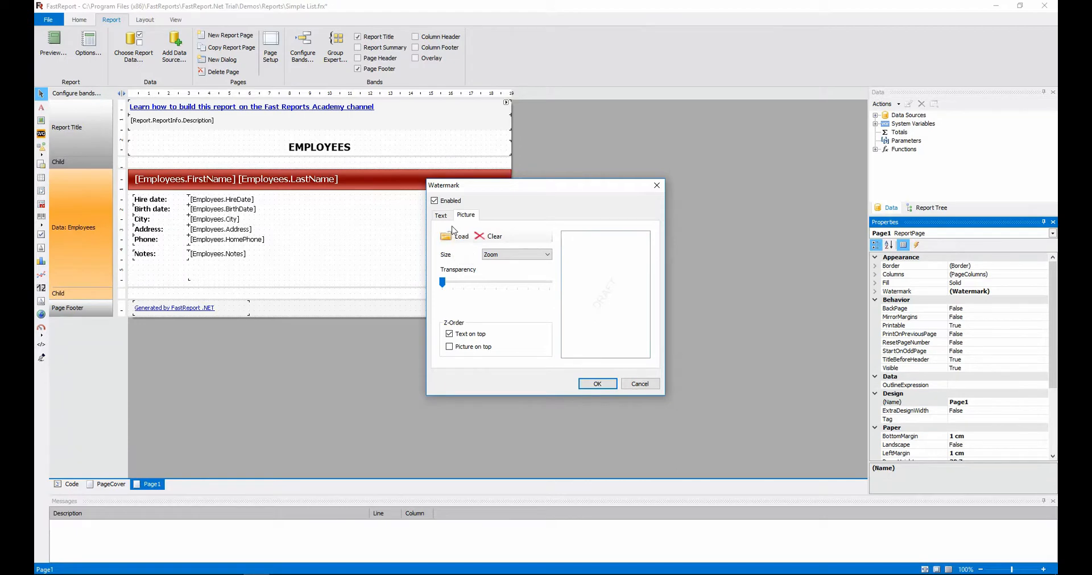
left_click(441, 215)
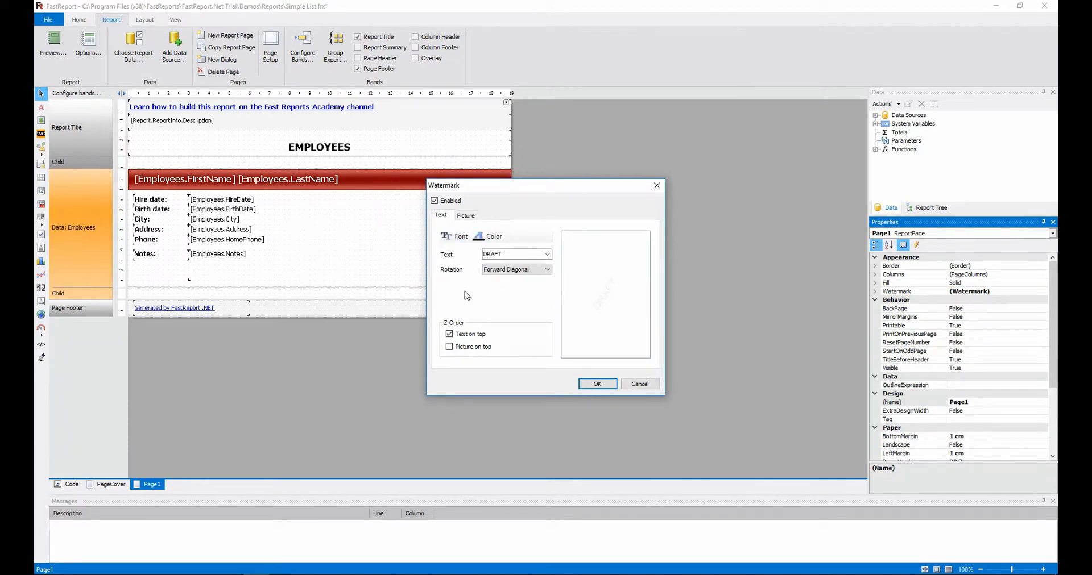
left_click(597, 384)
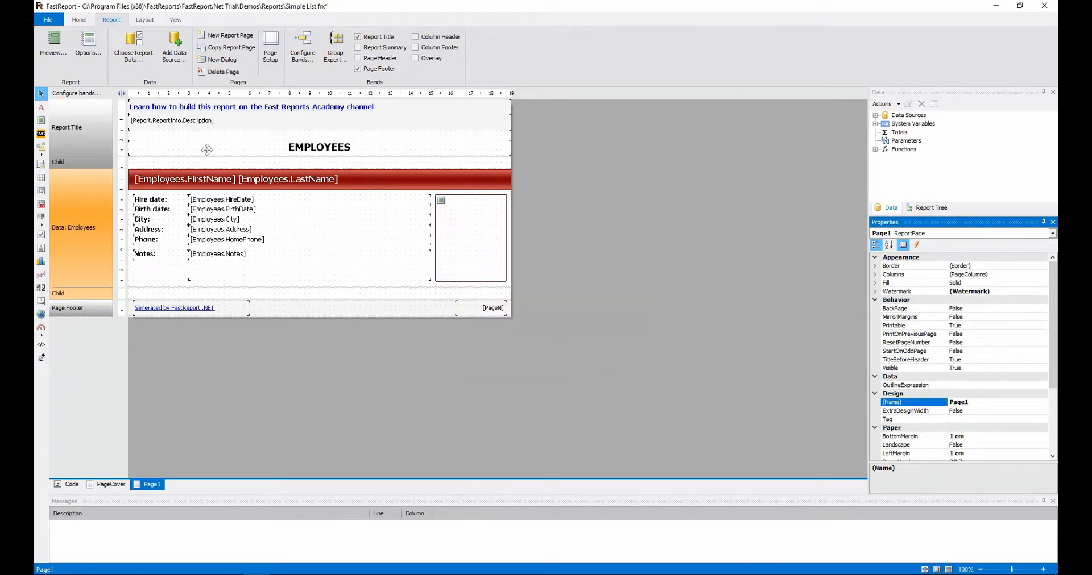
left_click(54, 41)
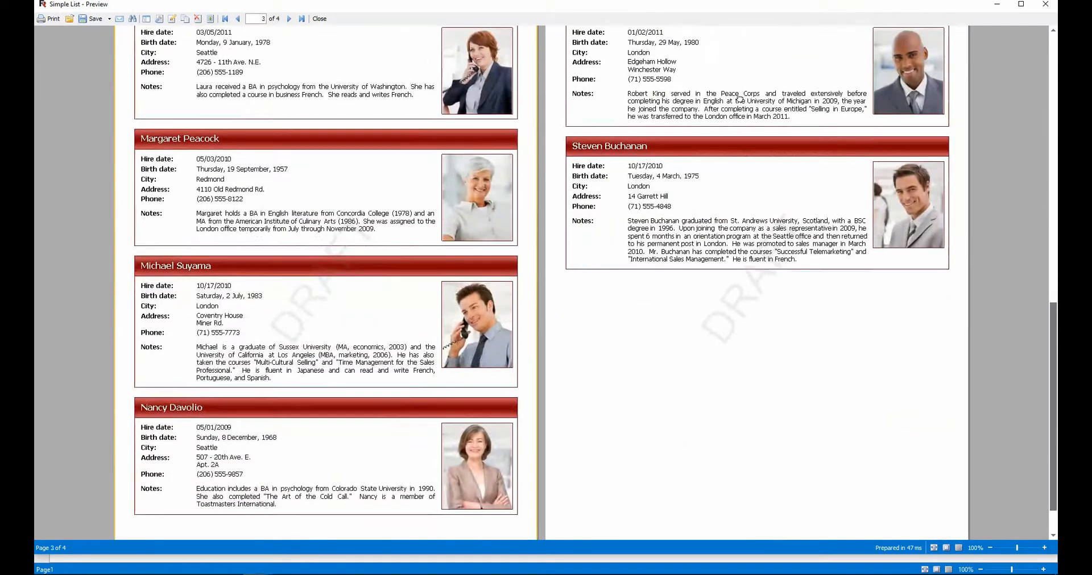
mouse_move(697, 345)
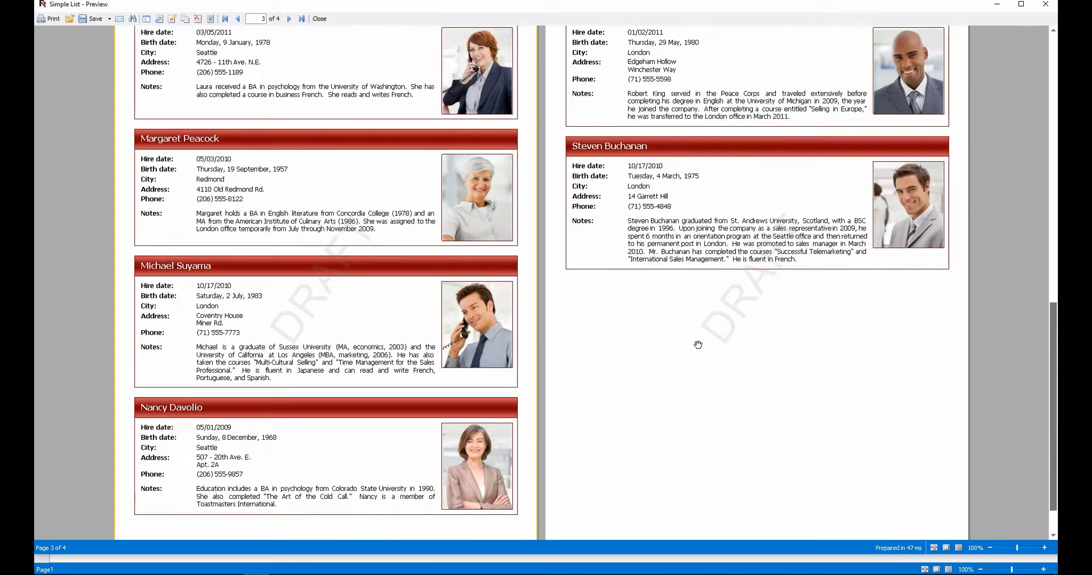
mouse_move(758, 110)
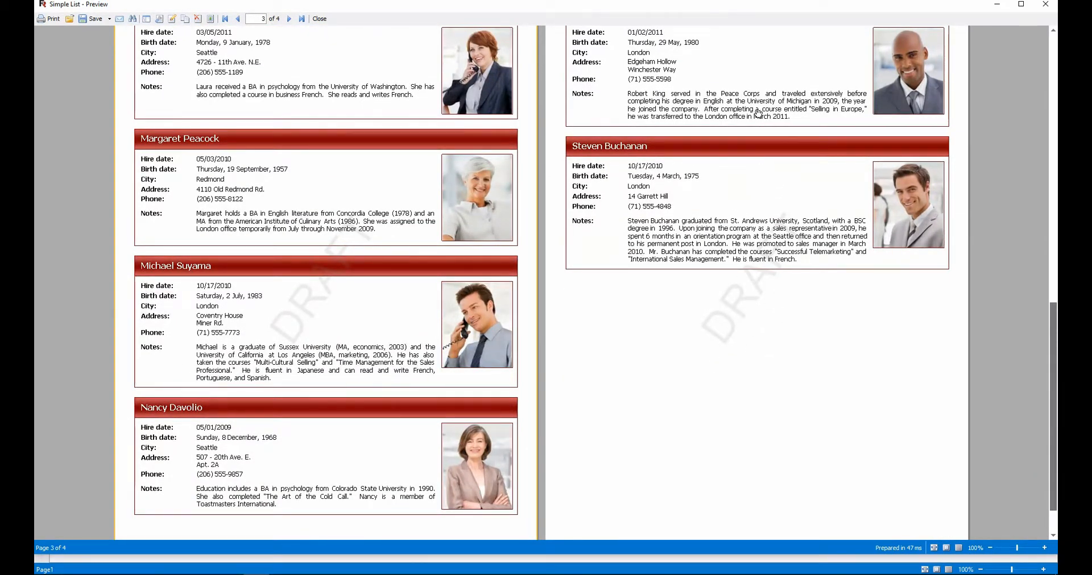
Page back in the preview to the watermark-free EMPLOYEE LIST cover page
left_click(237, 19)
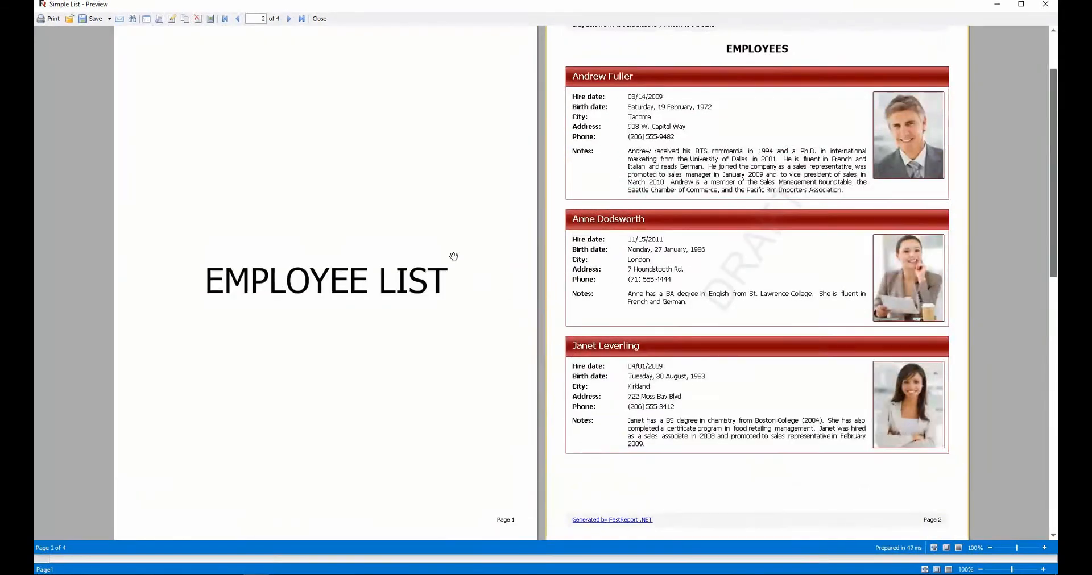
mouse_move(418, 398)
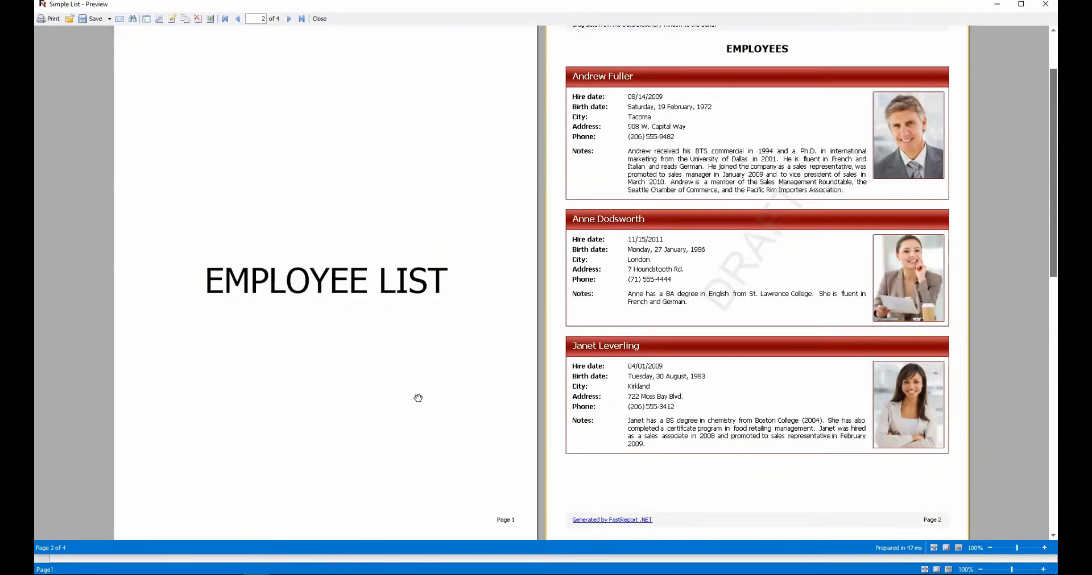